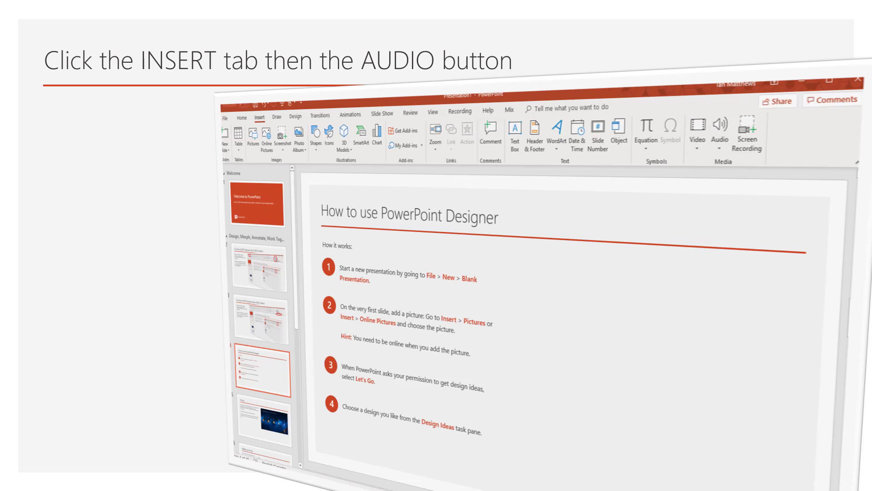
Show the Audio insert choices from the Insert ribbon.
click(260, 117)
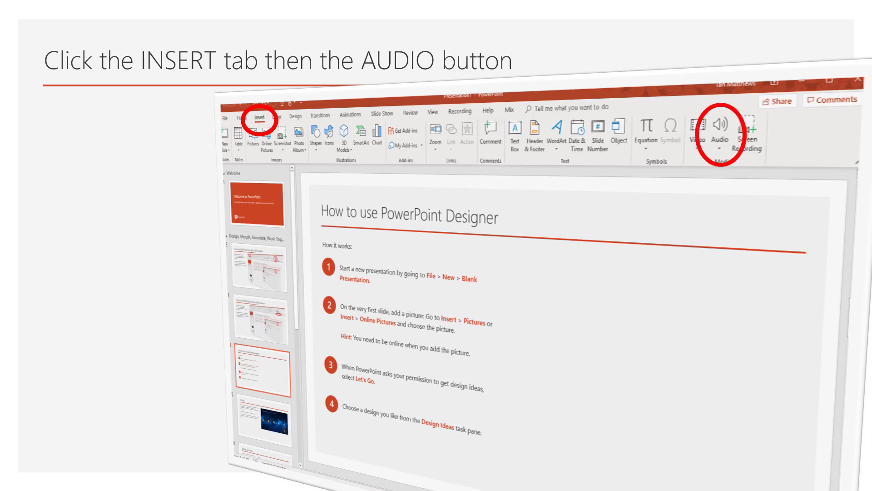
click(719, 132)
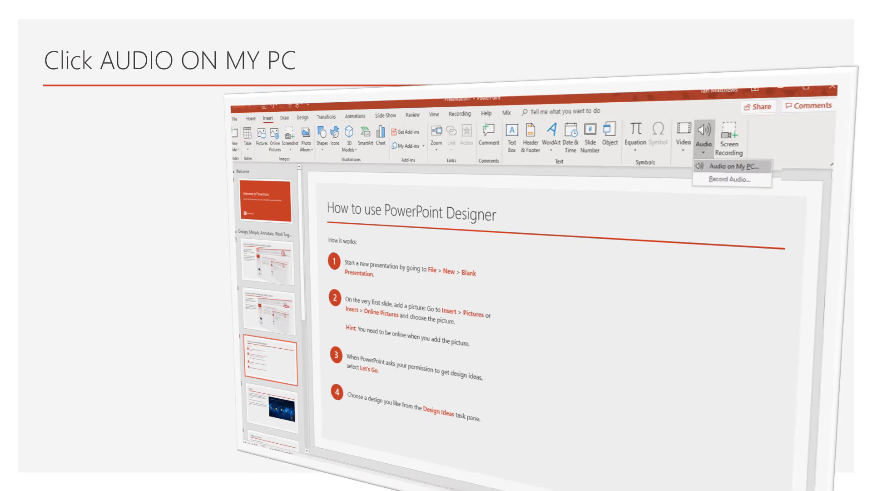
Choose Audio on My PC to add an audio file to the slide.
click(734, 166)
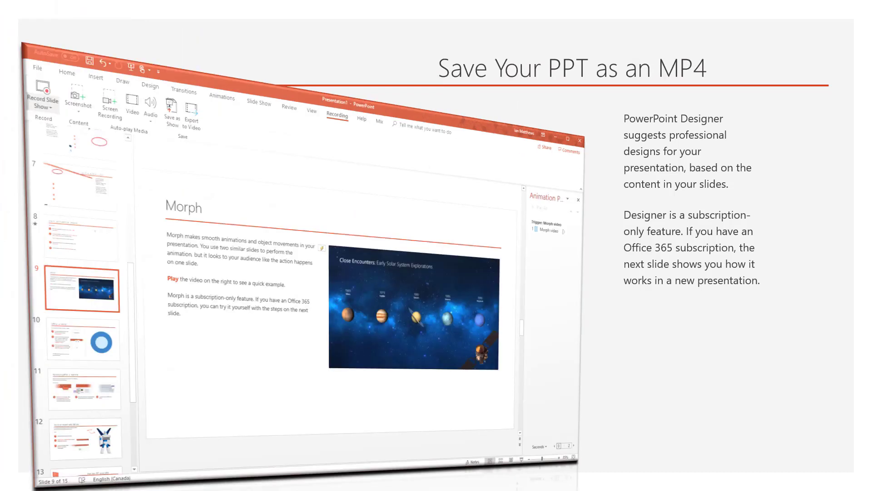
Start Record Slide Show from the beginning on the Welcome to PowerPoint slide.
click(337, 116)
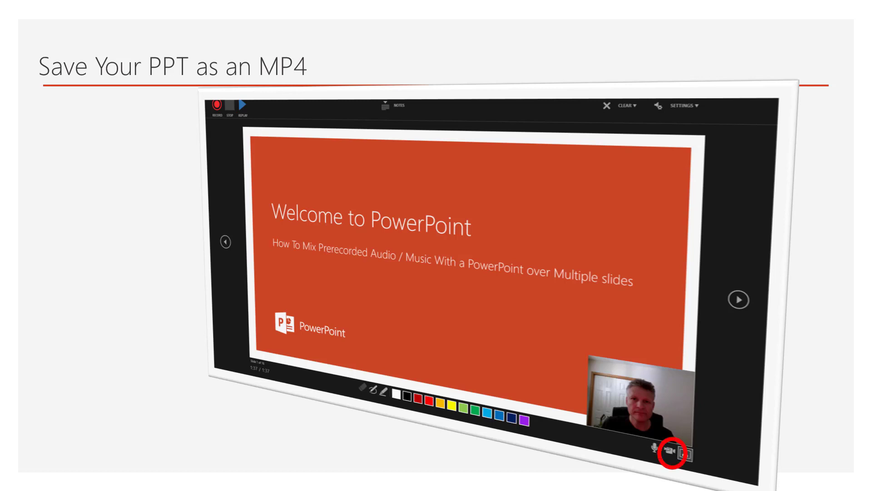
Stop the slide show recording and return to Normal editing view.
click(217, 106)
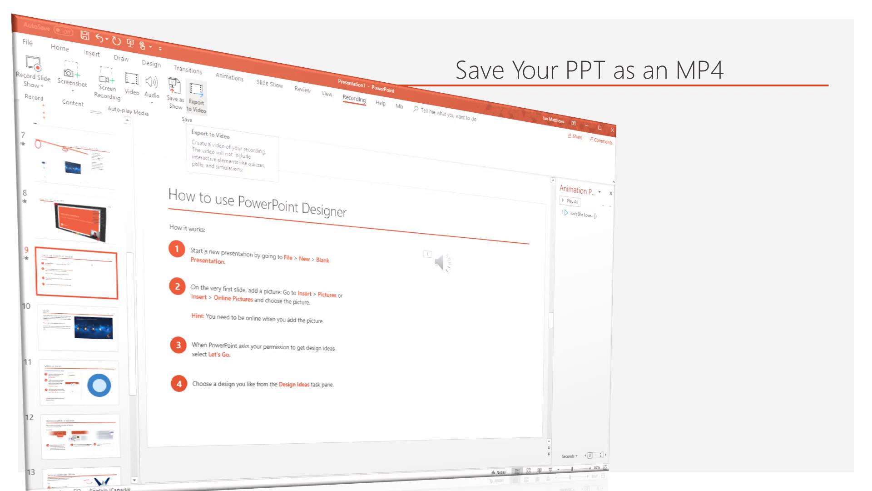
Reach the Create a Video export screen with Full HD and recorded timings.
click(355, 100)
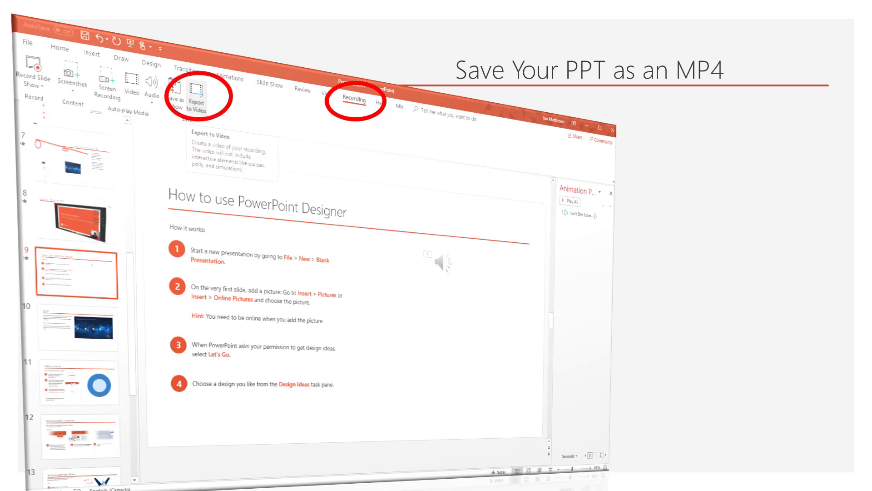
click(198, 91)
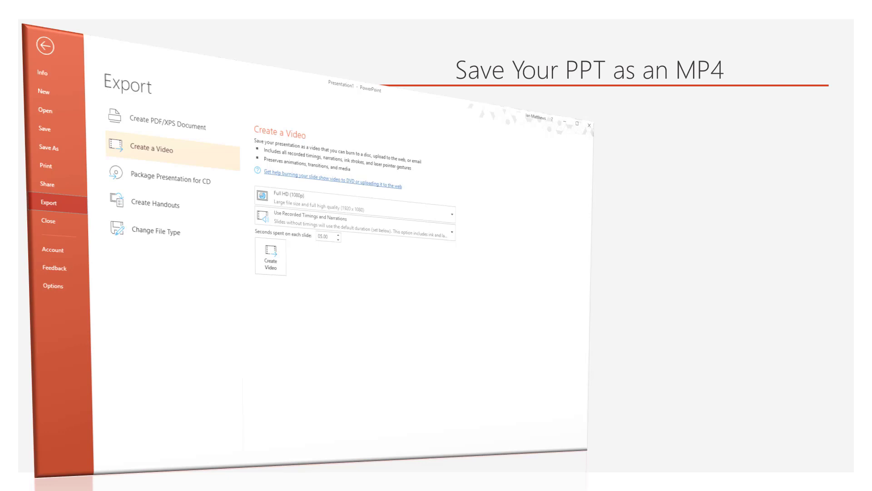
Choose Save As to This PC with MPEG-4 Video (*.mp4) as the file type.
click(151, 149)
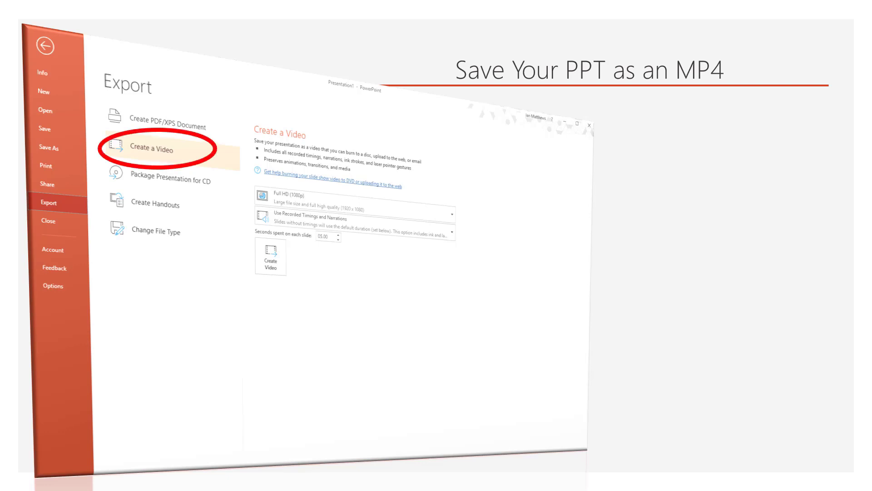
click(271, 257)
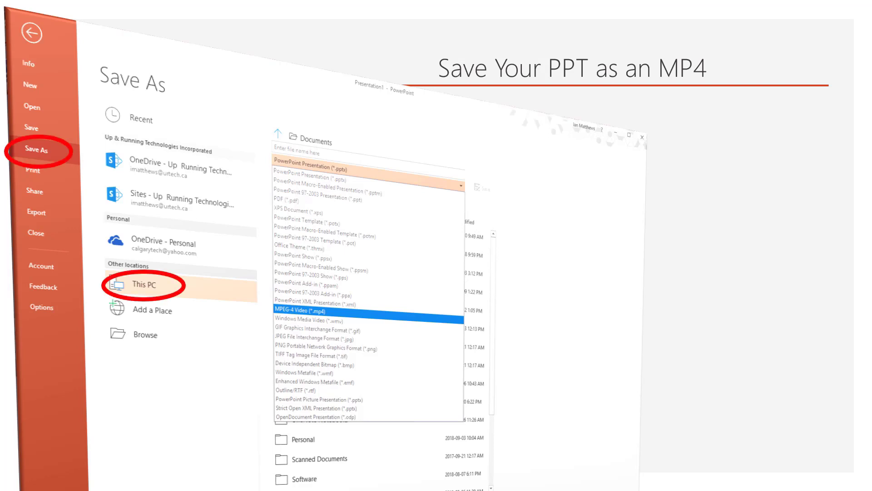
click(459, 185)
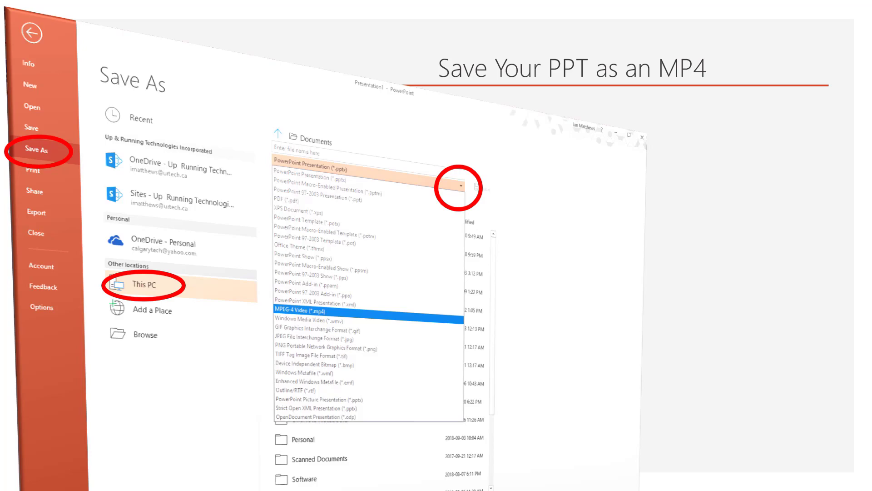